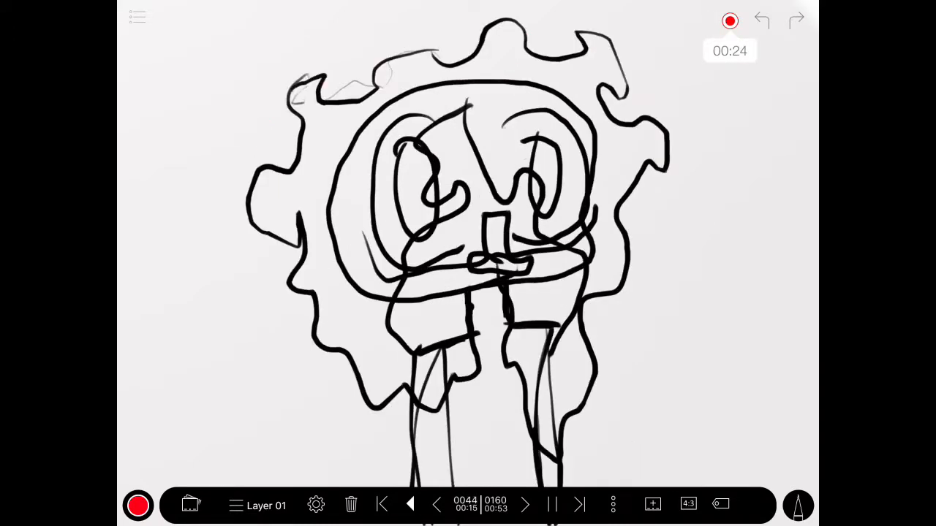
# - Advance through frames 44–131, drawing the flame-haired character, motion strokes and a skull-like head
pyautogui.click(525, 505)
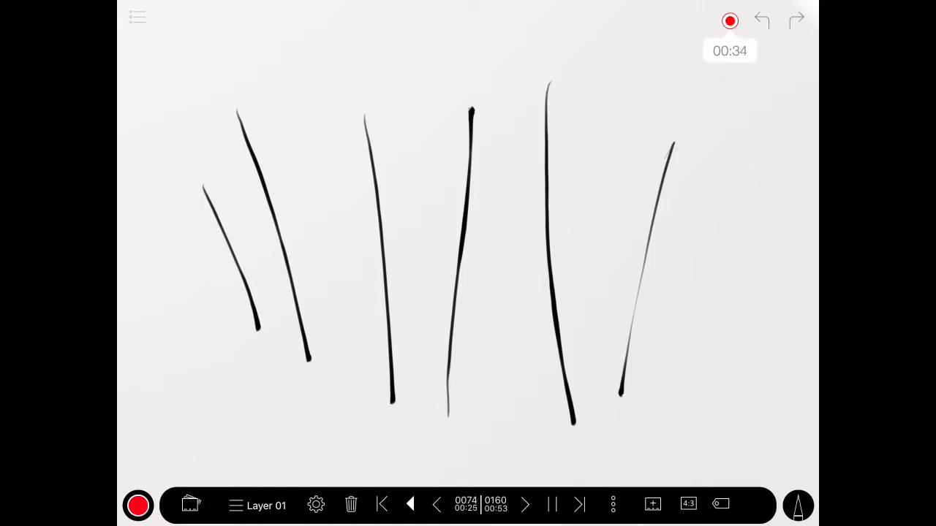
pyautogui.click(525, 504)
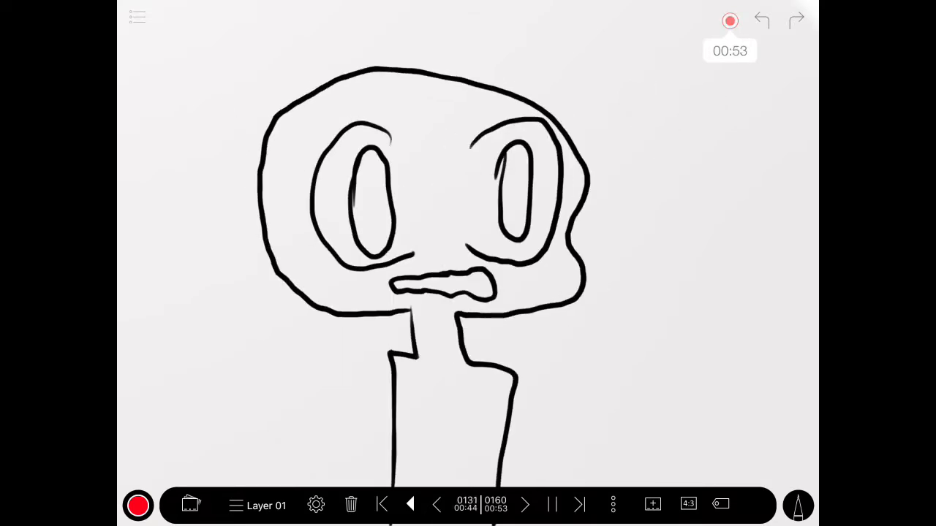
# - Draw the closing frames with a long-necked dog beside a bush, then jump back to frame 1
pyautogui.click(525, 504)
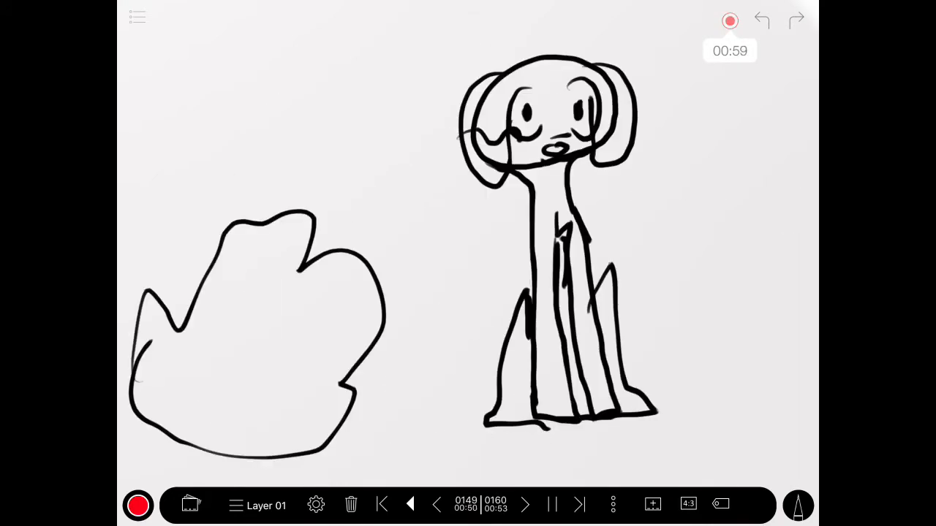
pyautogui.click(525, 504)
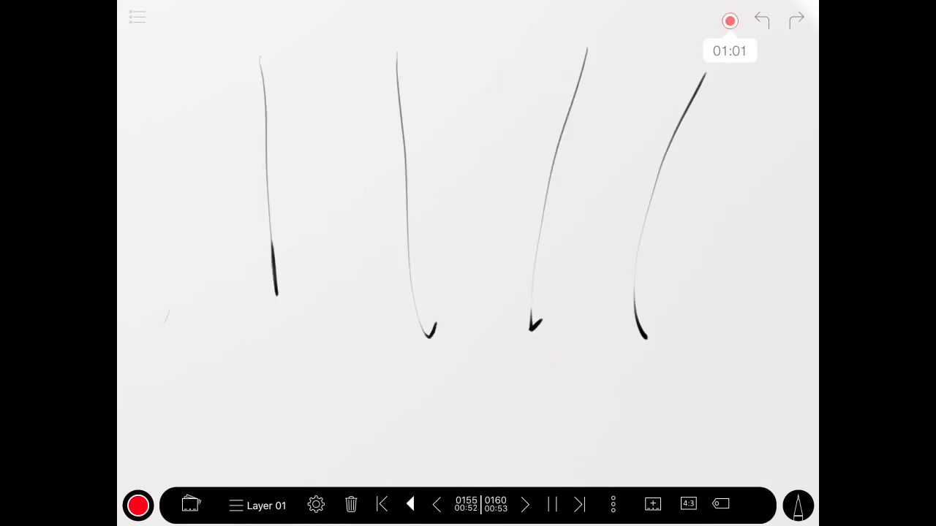
pyautogui.click(381, 505)
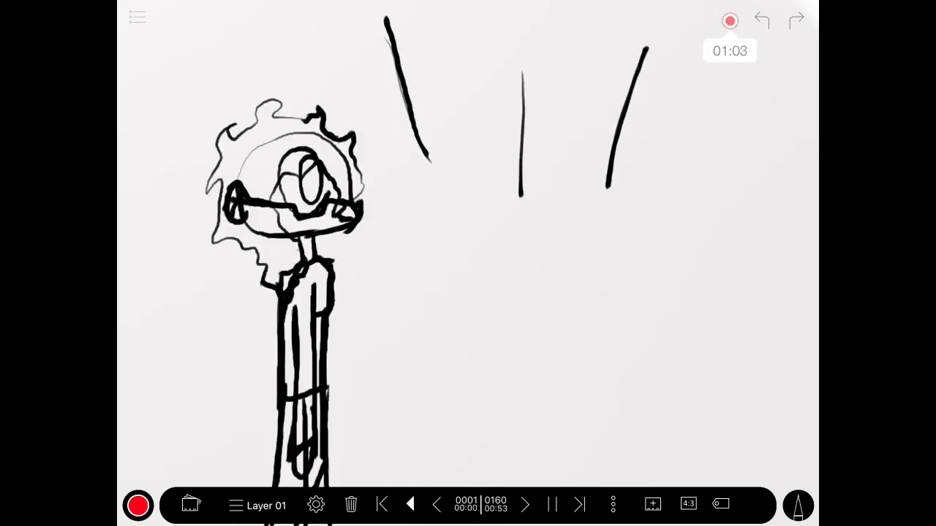